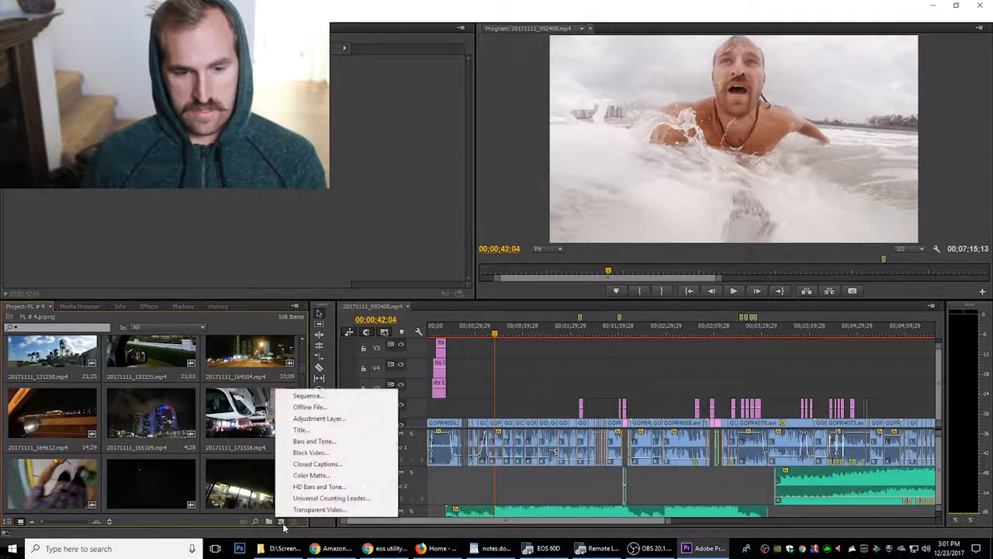
{"action": "mouse_move", "coordinate": [157, 329]}
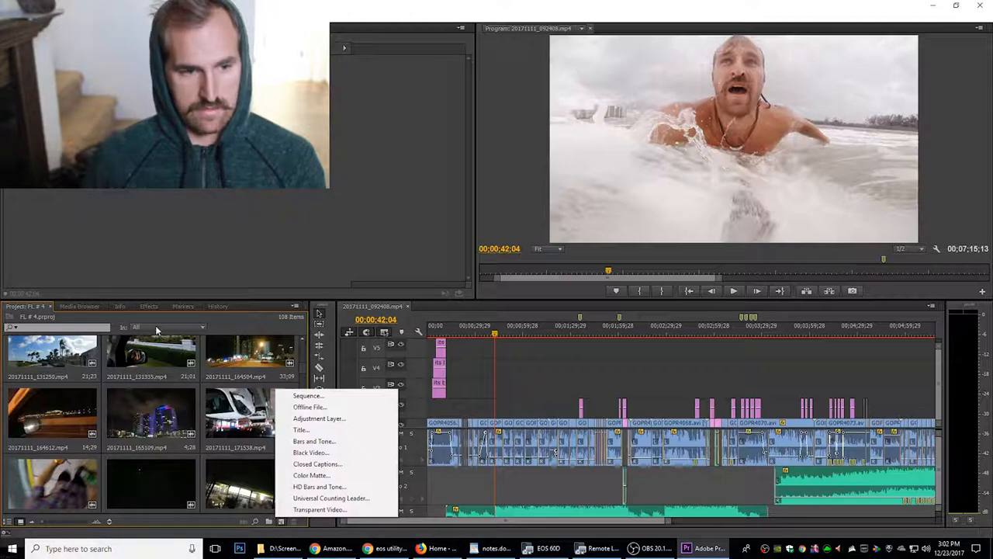
{"action": "mouse_move", "coordinate": [311, 453]}
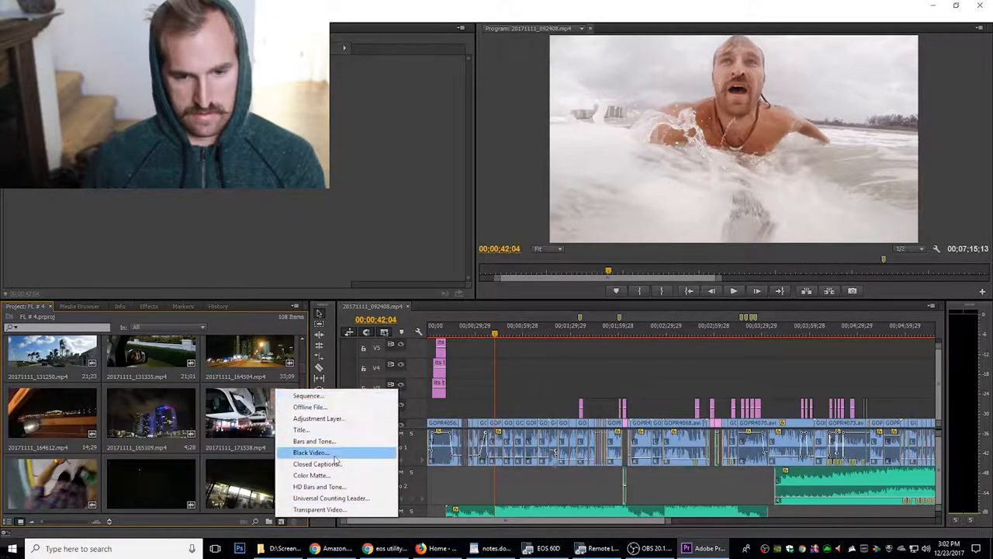
- Dismiss the Project panel's New Item menu without adding anything
{"action": "left_click", "coordinate": [316, 462]}
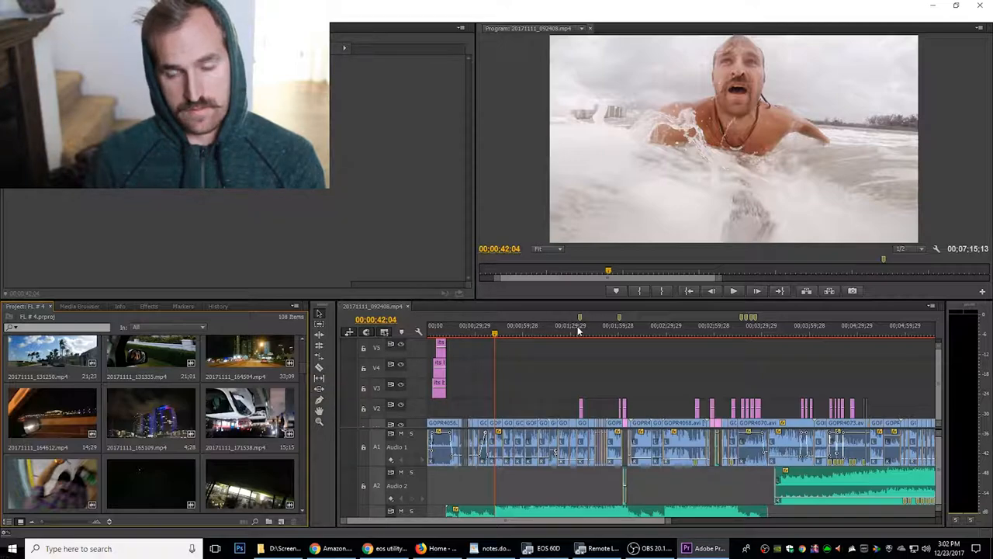
- Move the playhead to about 00:00:30, where the surfer lies on his board
{"action": "left_click", "coordinate": [737, 335]}
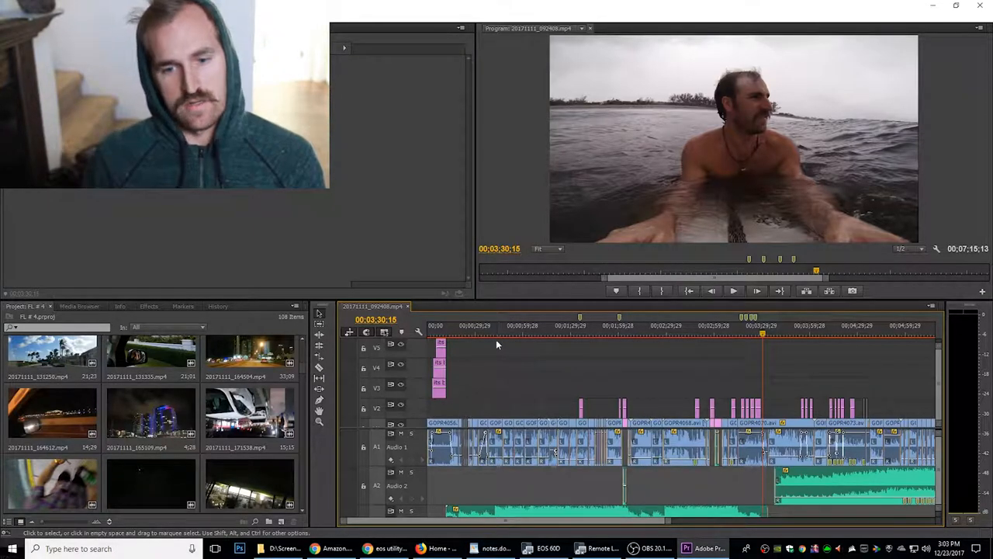
- Edit a caption title in the Titler and close it back to the Project panel
{"action": "left_click", "coordinate": [479, 326]}
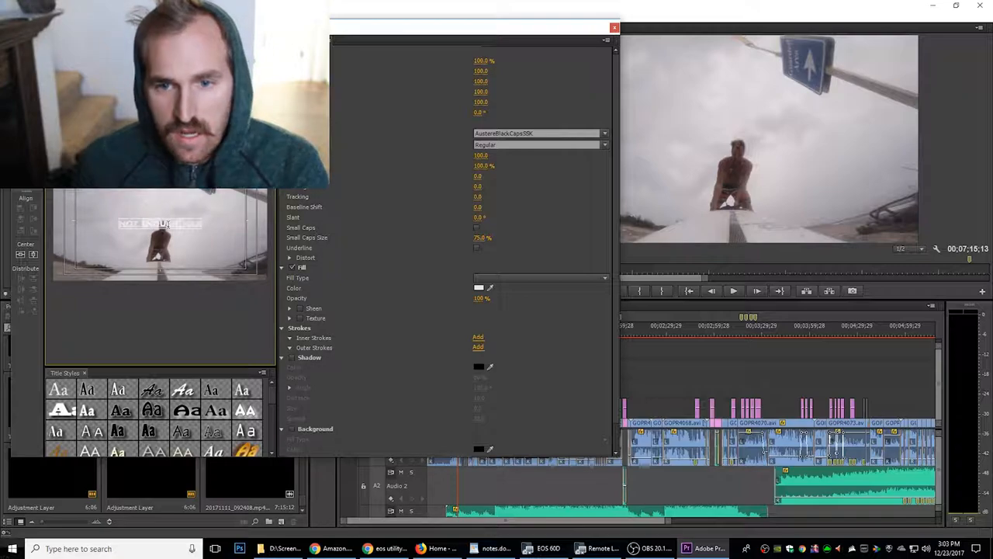
{"action": "mouse_move", "coordinate": [512, 102]}
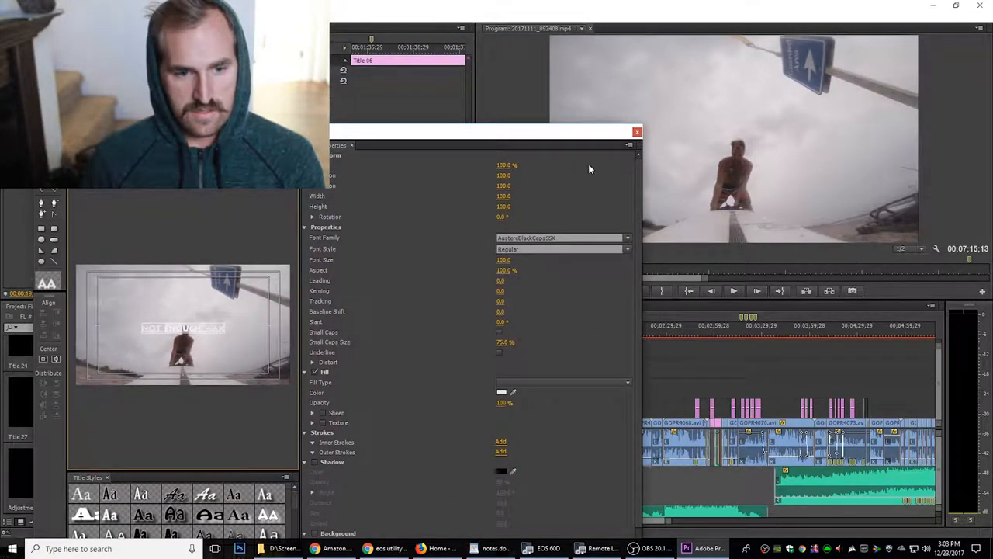
{"action": "left_click", "coordinate": [638, 130]}
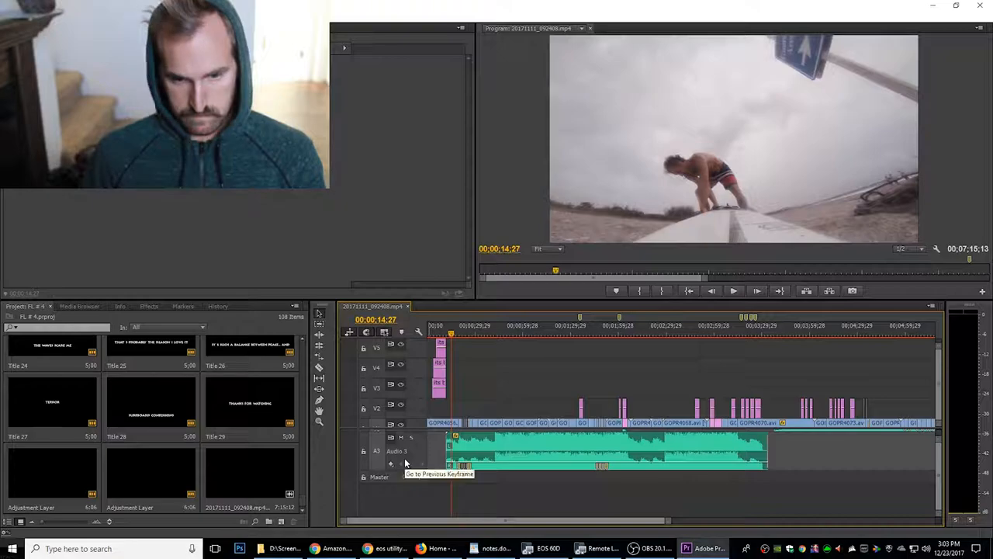
{"action": "mouse_move", "coordinate": [655, 469]}
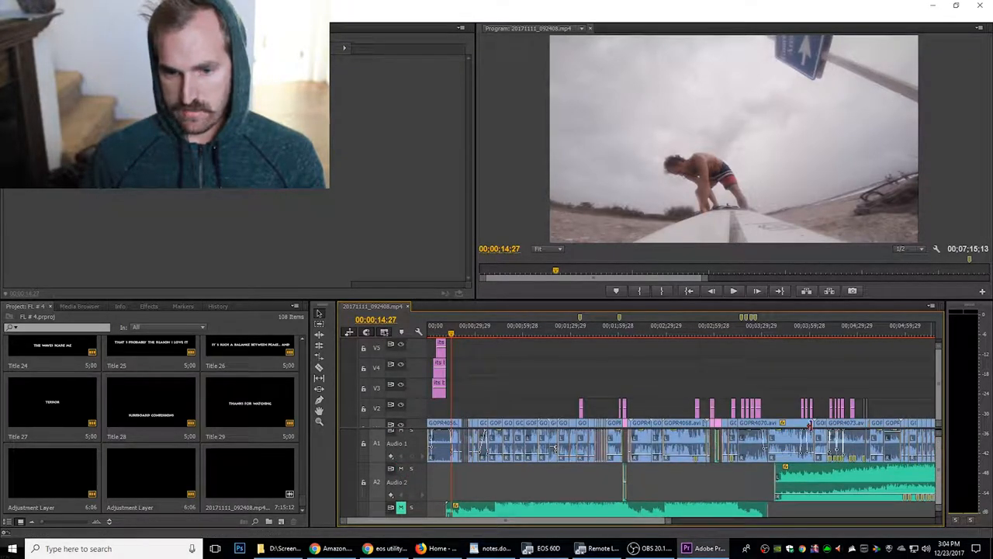
- Reposition the playhead near 00:00:12 on the surfer standing up
{"action": "left_click", "coordinate": [447, 333]}
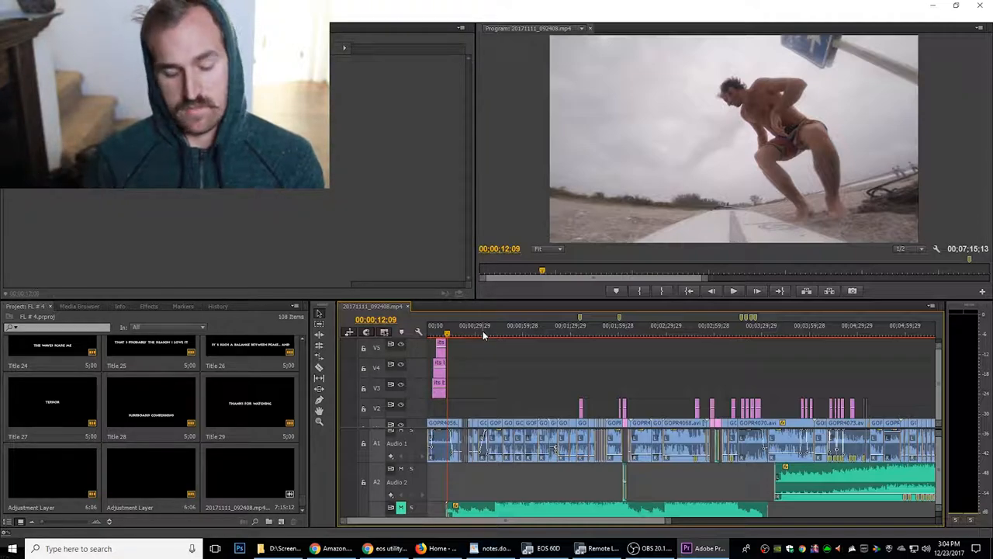
- Play through the footage, then jump back to about 00:00:42 and play from there
{"action": "left_click", "coordinate": [733, 290]}
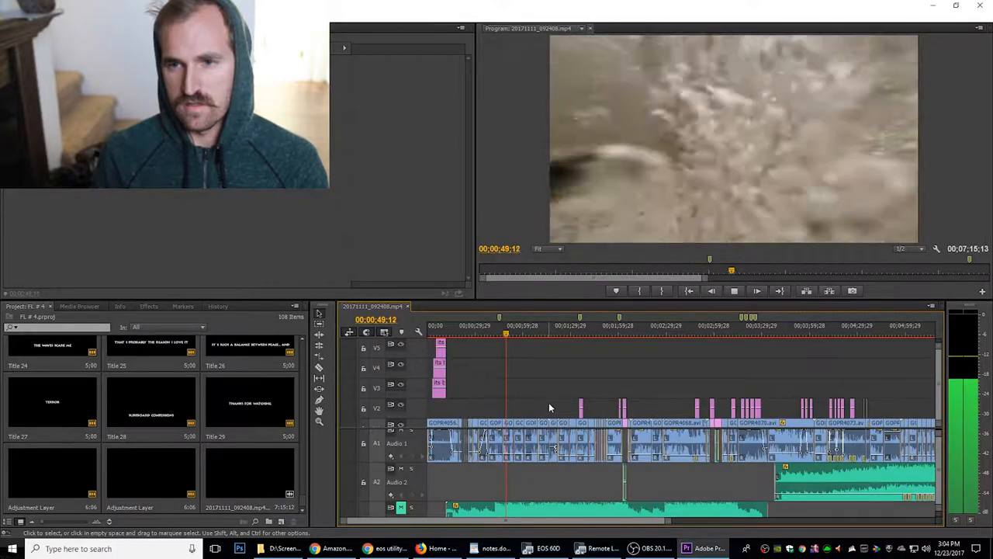
{"action": "key", "text": "space"}
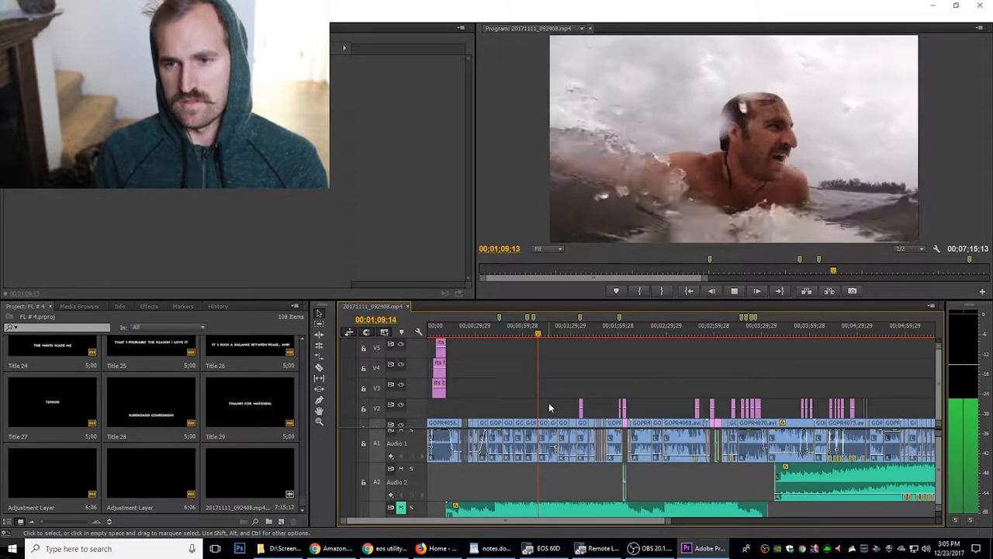
{"action": "left_click", "coordinate": [757, 291]}
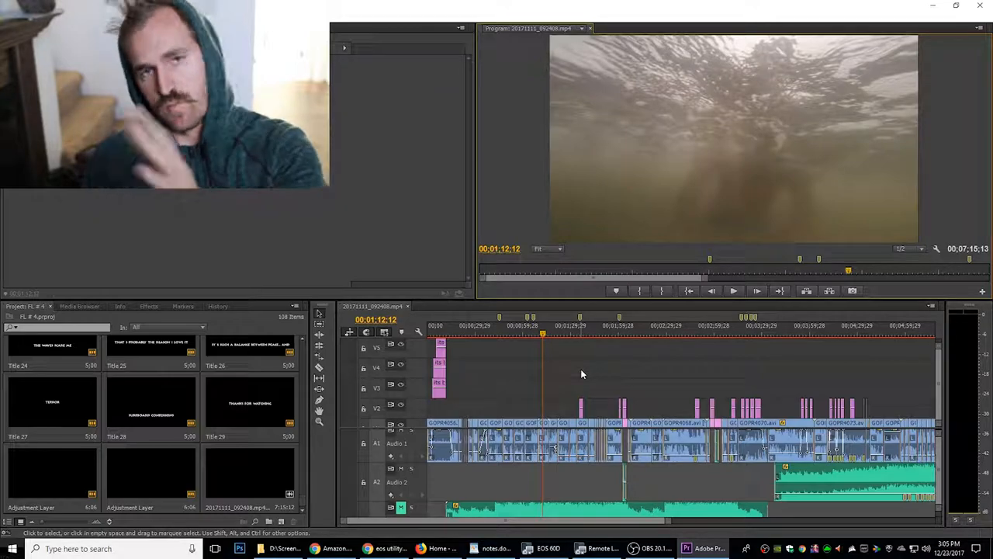
{"action": "left_click", "coordinate": [497, 335]}
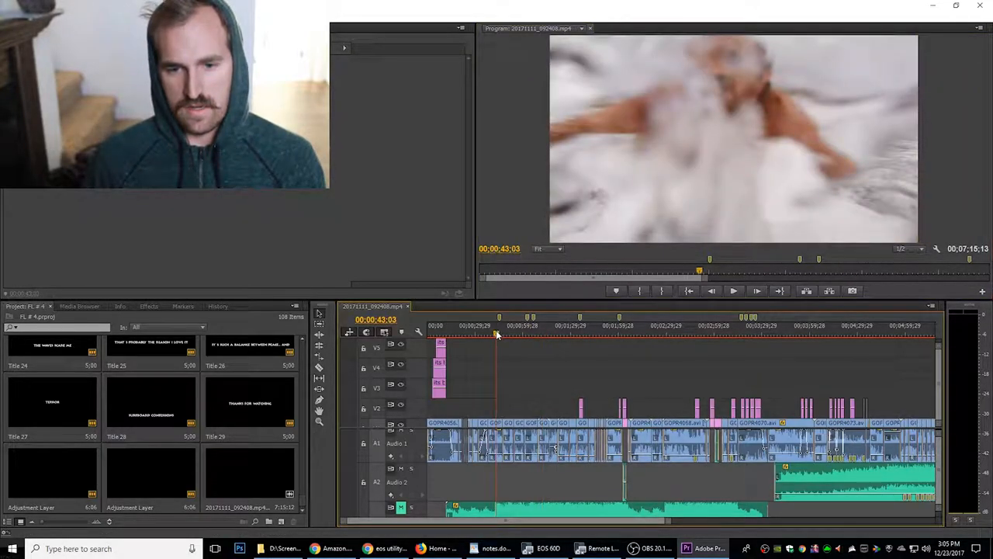
{"action": "left_click", "coordinate": [733, 290]}
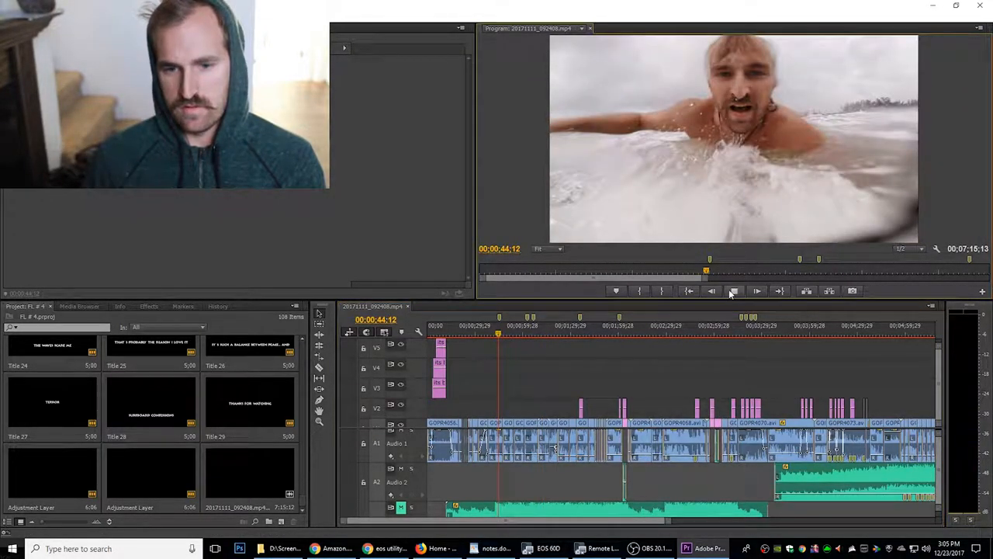
- Stop playback, add an empty bin, and start a new title from the New Item menu
{"action": "left_click", "coordinate": [758, 290]}
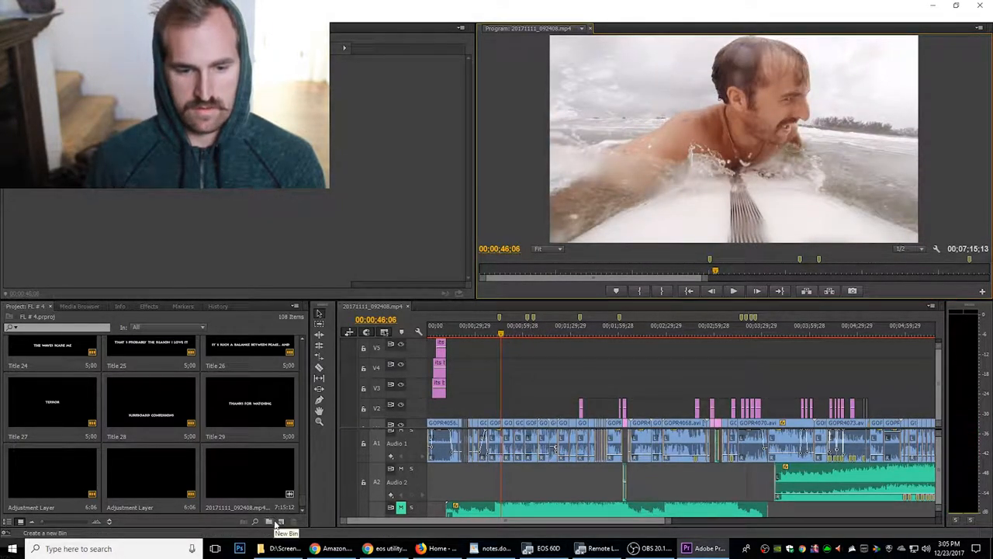
{"action": "left_click", "coordinate": [280, 522]}
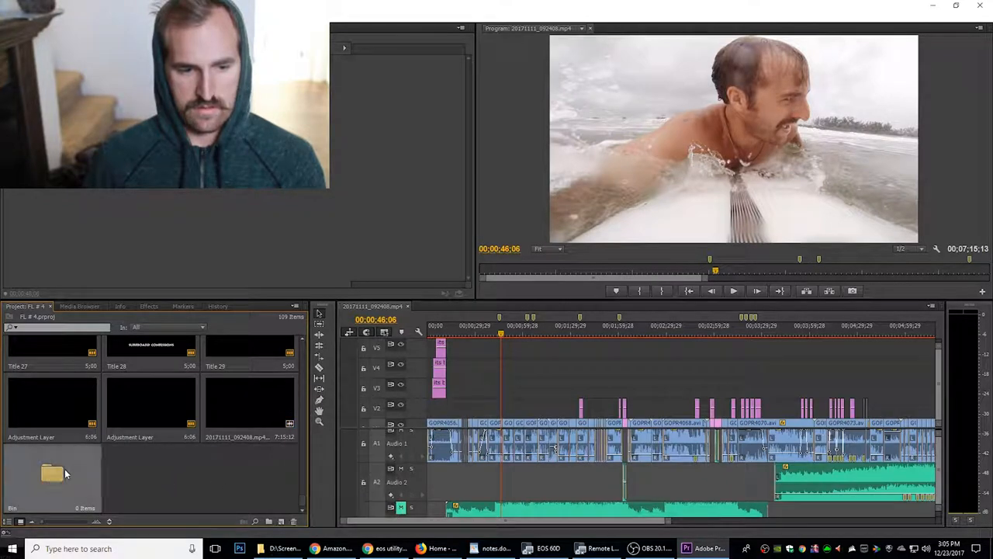
{"action": "left_click", "coordinate": [283, 522]}
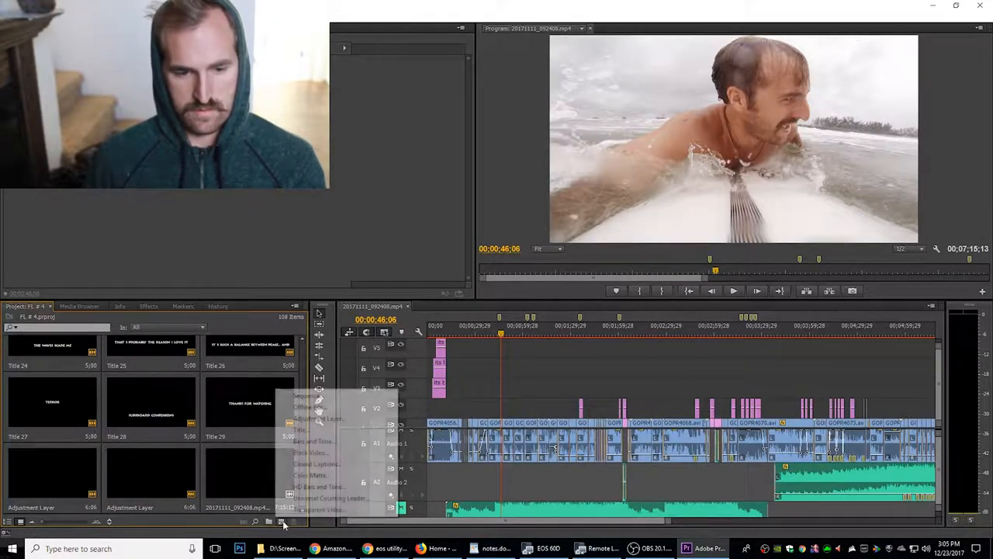
{"action": "left_click", "coordinate": [301, 428]}
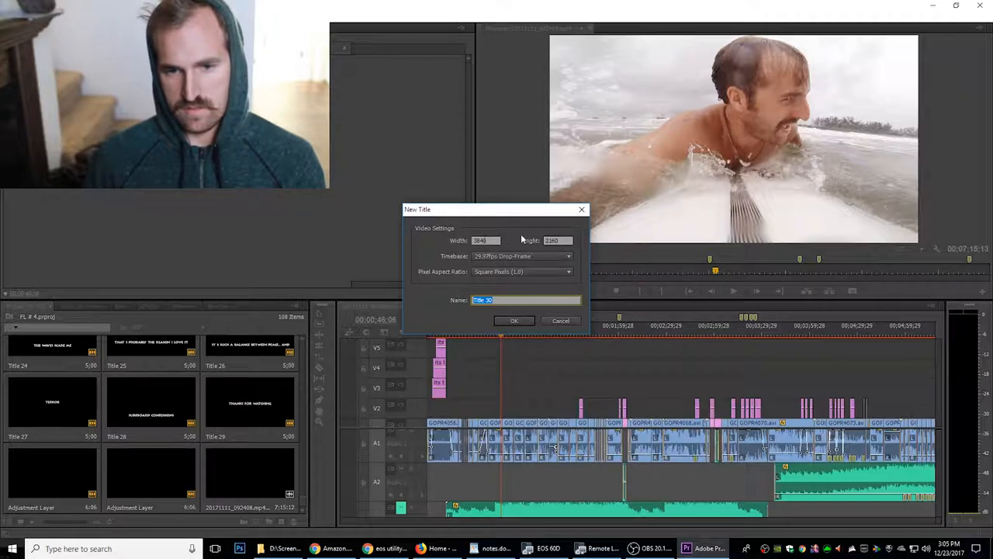
{"action": "mouse_move", "coordinate": [534, 310]}
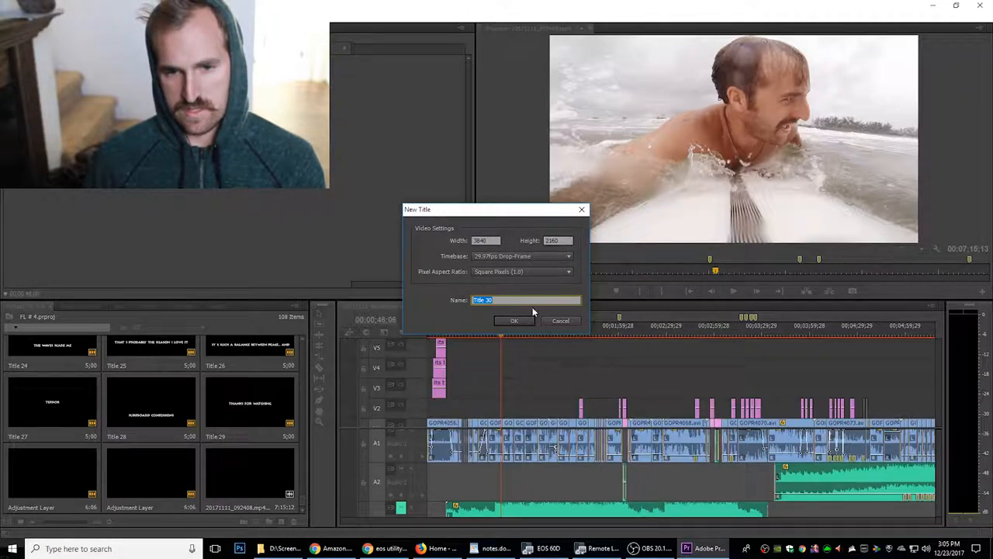
- Give the 'OH IT'S EXHASTING' caption a new font, center it horizontally, and close the Titler
{"action": "left_click", "coordinate": [514, 320]}
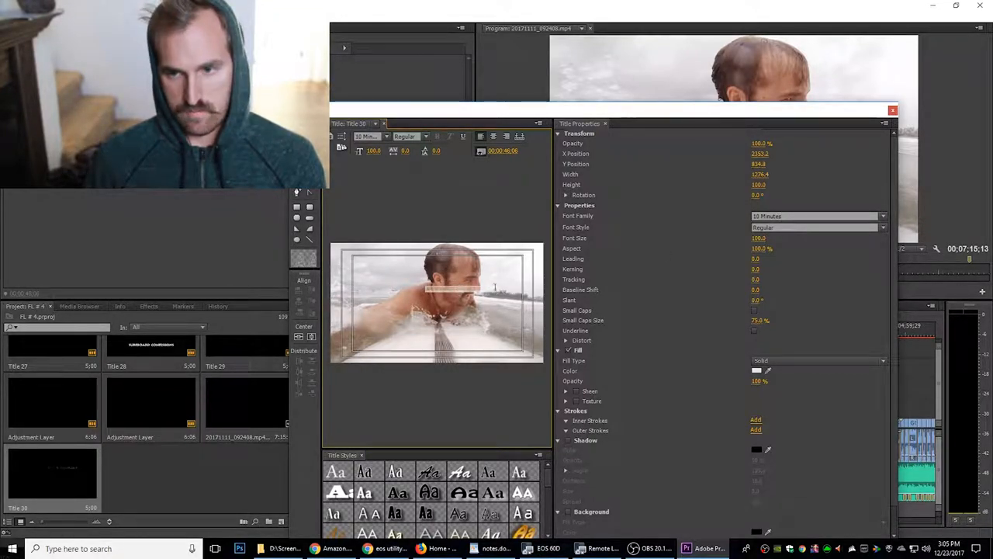
{"action": "left_click", "coordinate": [815, 214]}
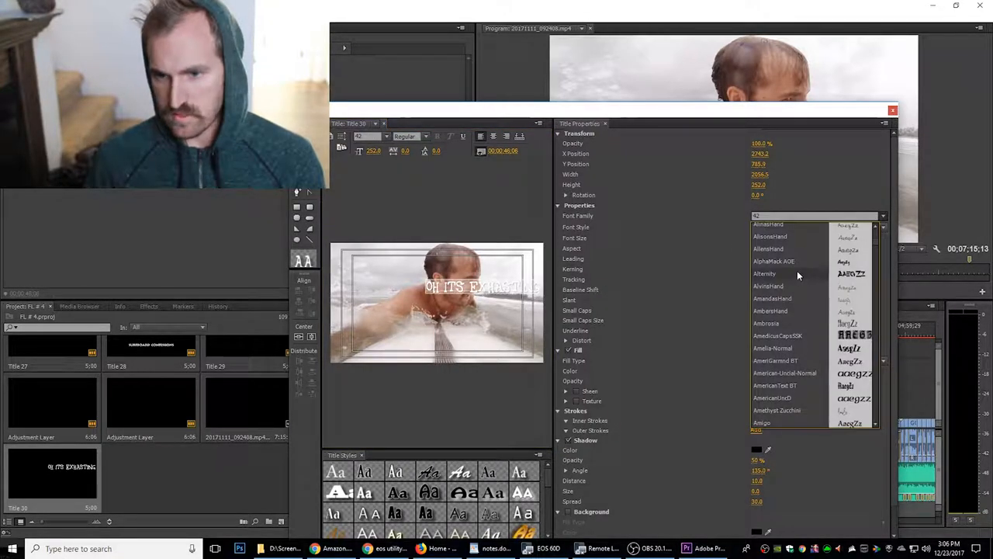
{"action": "left_click", "coordinate": [763, 273]}
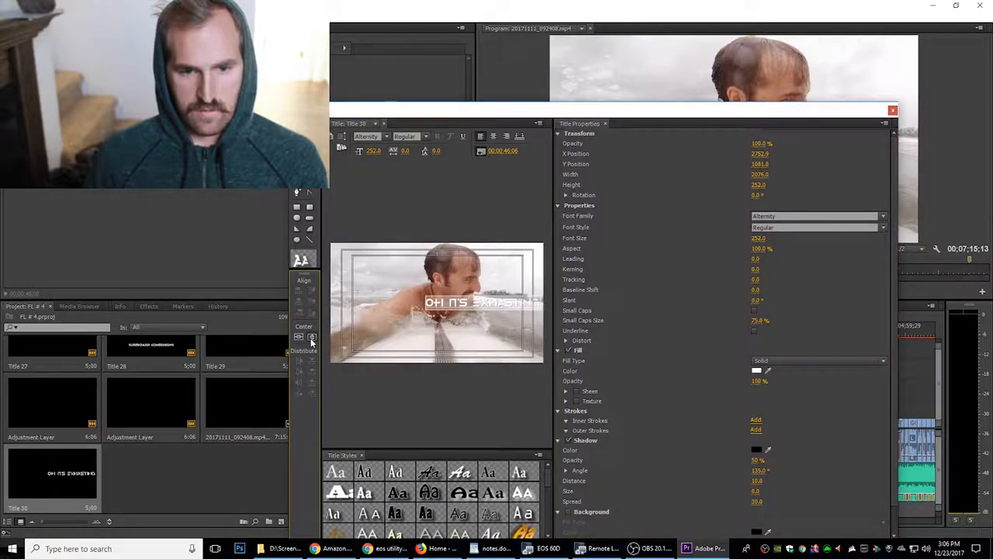
{"action": "left_click", "coordinate": [312, 336]}
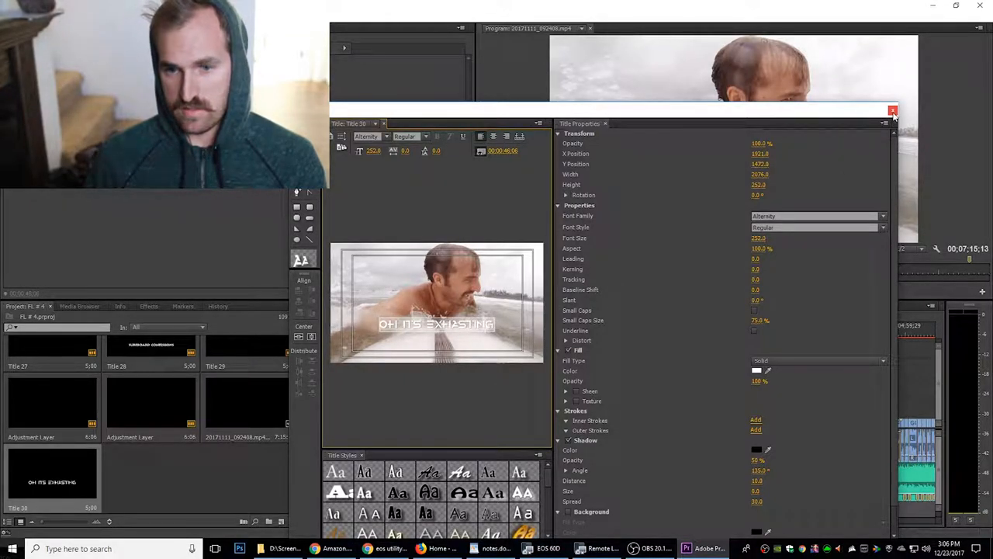
{"action": "left_click", "coordinate": [894, 110]}
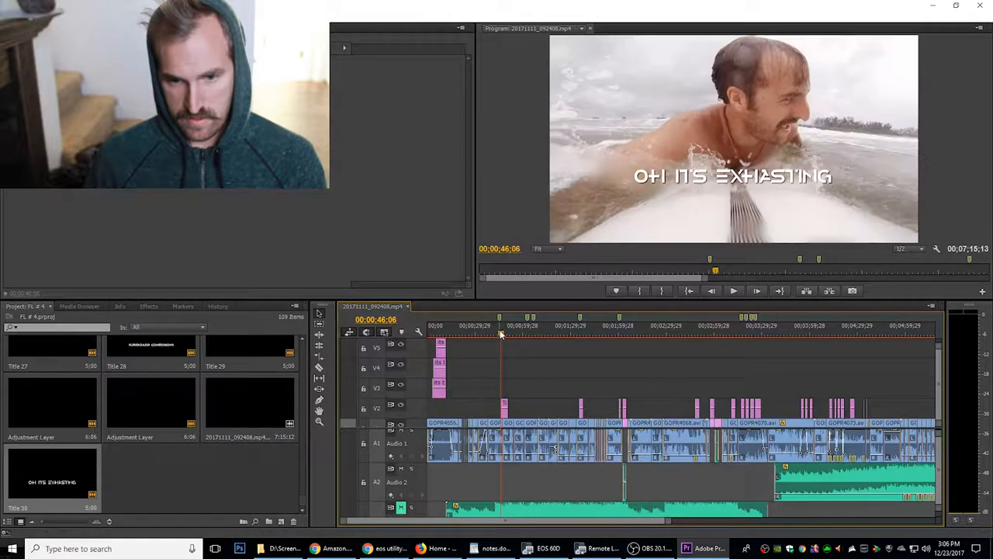
- Preview Title 30 in the Source Monitor and scrub the sequence to about 00:01:04
{"action": "left_click", "coordinate": [732, 290]}
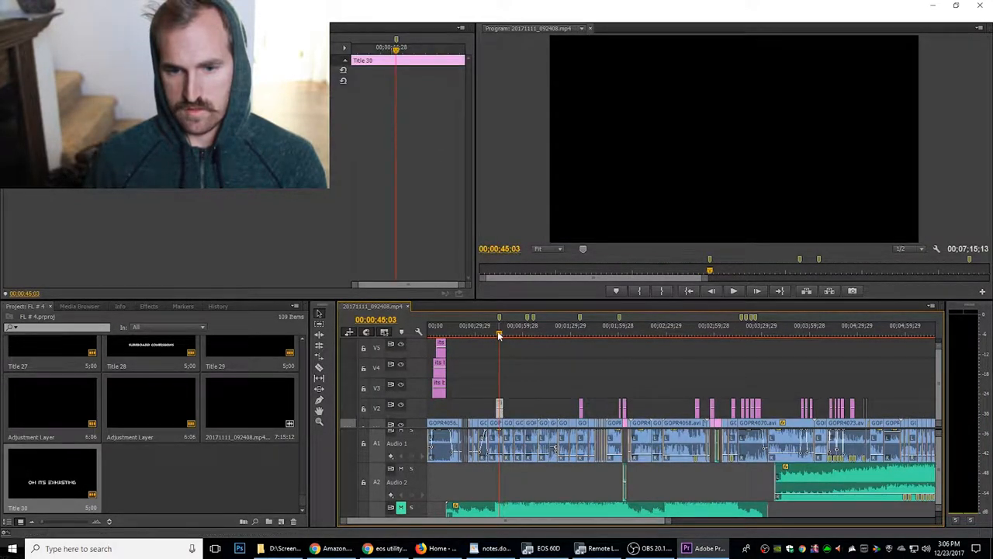
{"action": "left_click", "coordinate": [733, 290]}
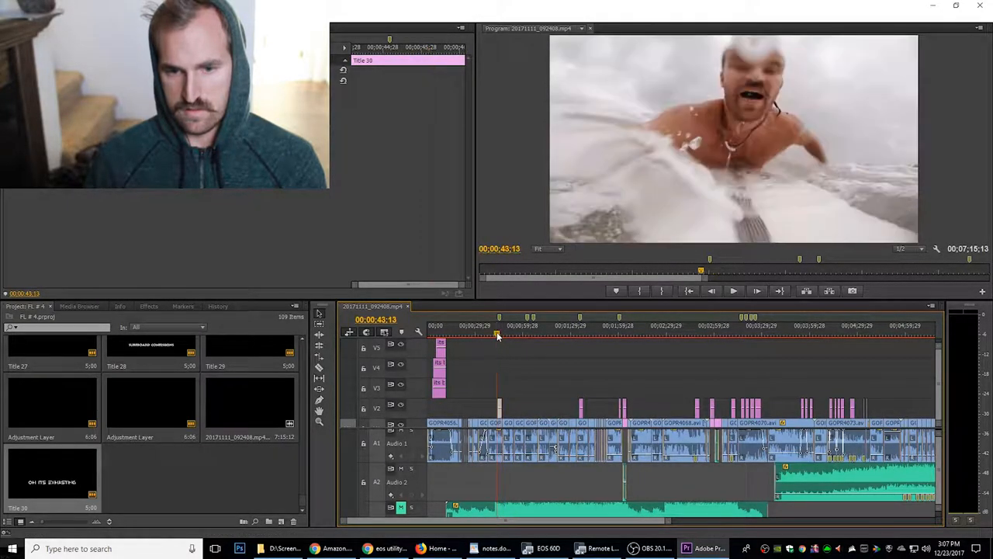
{"action": "left_click", "coordinate": [733, 291]}
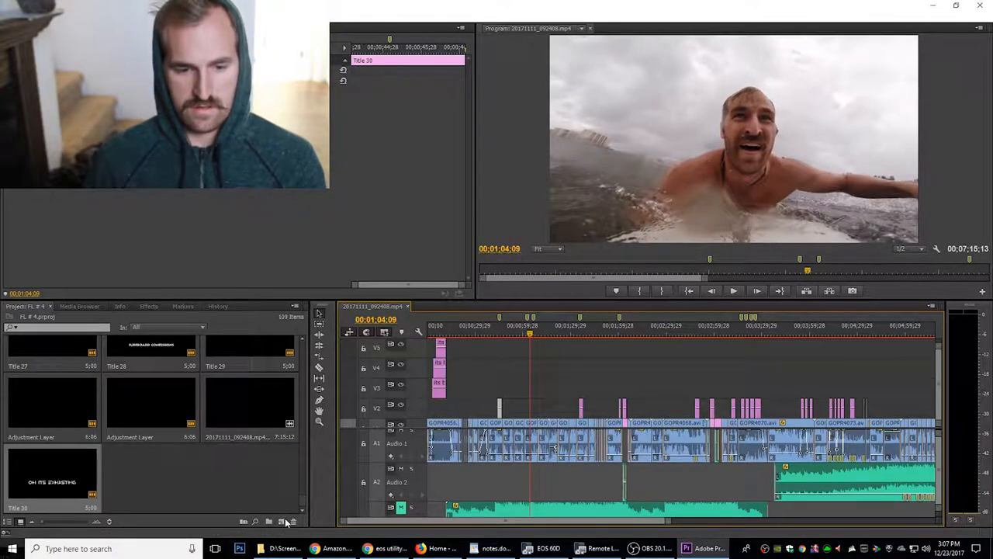
- Create a title reading 'These waves aren't big at all' and move it near the frame bottom
{"action": "left_click", "coordinate": [283, 522]}
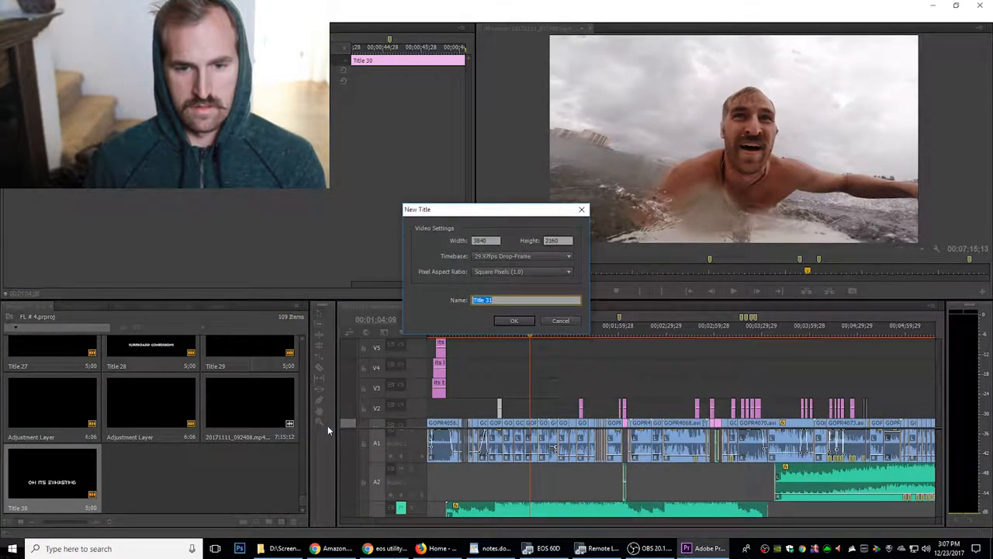
{"action": "left_click", "coordinate": [516, 320]}
{"action": "type", "text": "THESE WAVES AREN'T BIG AT ALL"}
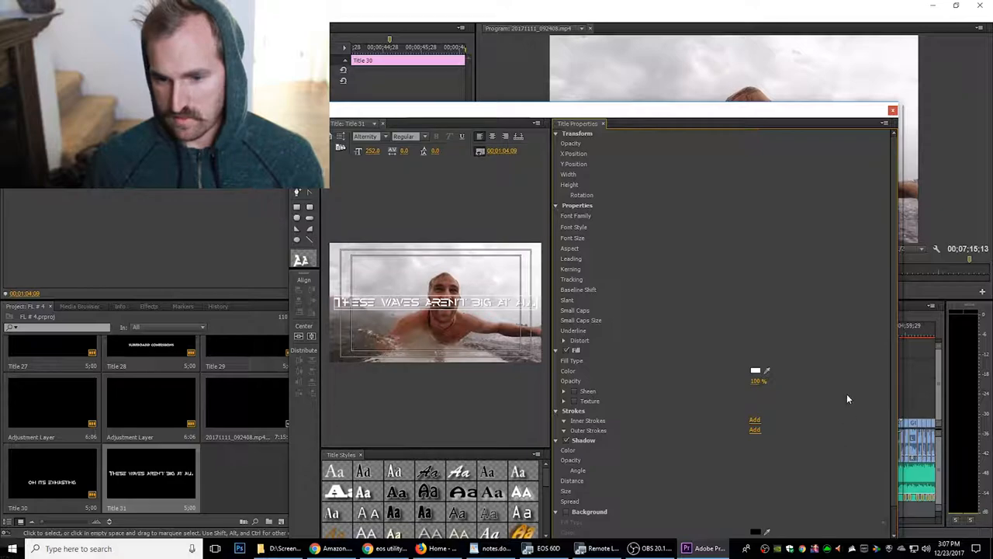
{"action": "scroll", "scroll_direction": "down", "scroll_amount": 3}
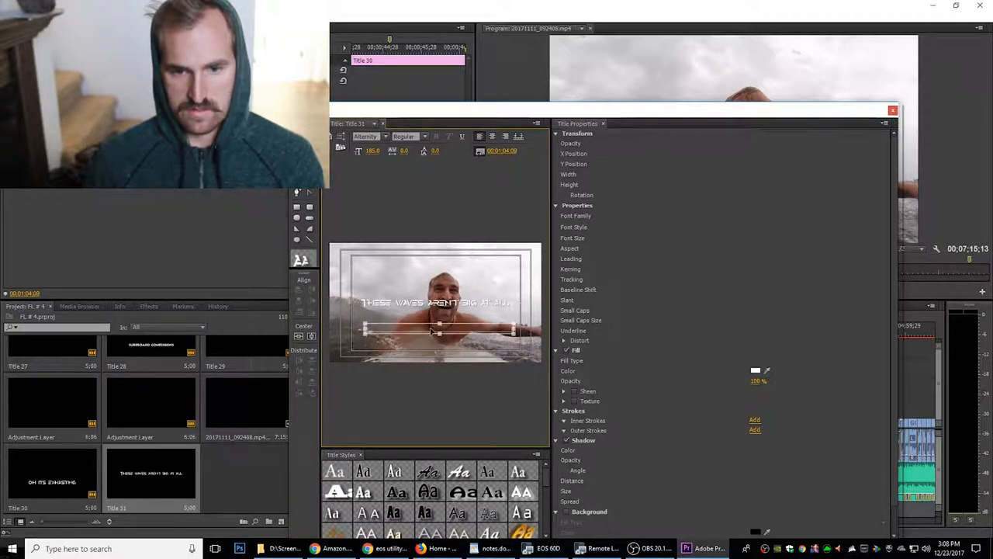
{"action": "left_click", "coordinate": [314, 335]}
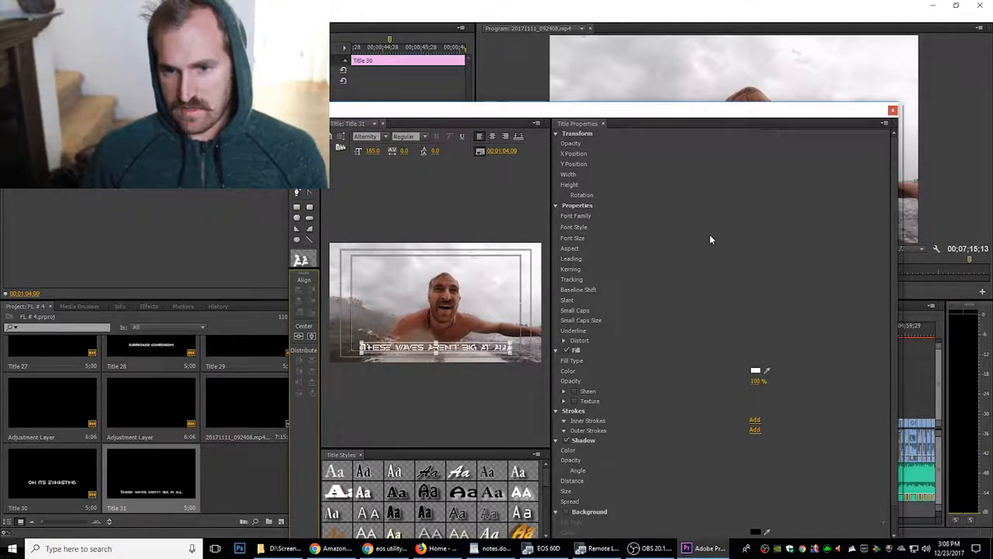
{"action": "mouse_move", "coordinate": [599, 271]}
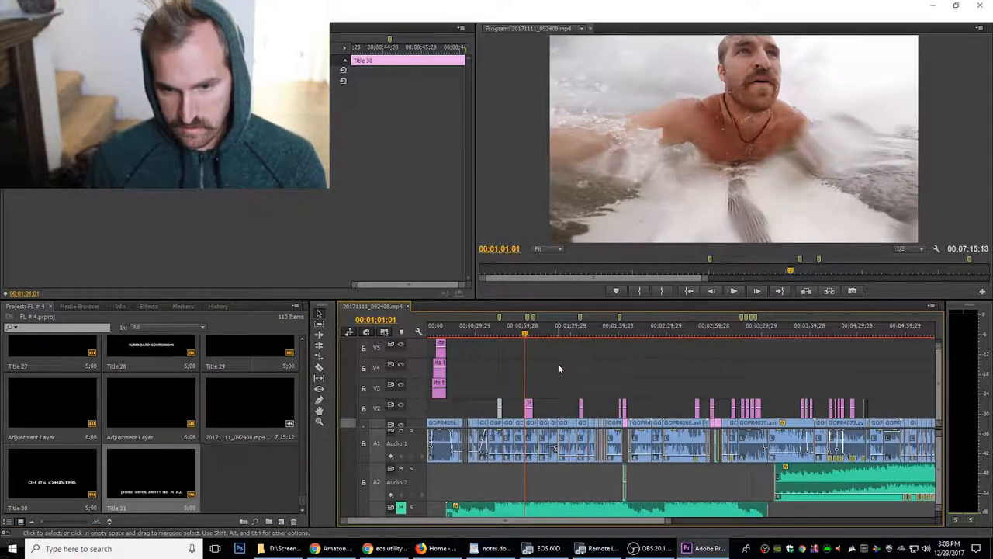
- Drag Title 31 onto the V2 track at the 1:04 playhead position
{"action": "left_click", "coordinate": [732, 290]}
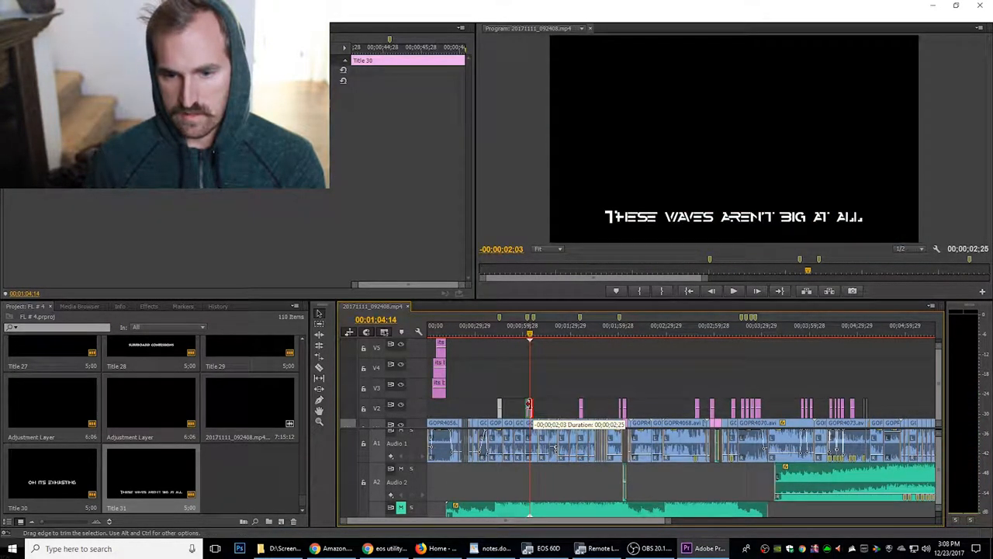
{"action": "left_click", "coordinate": [733, 290]}
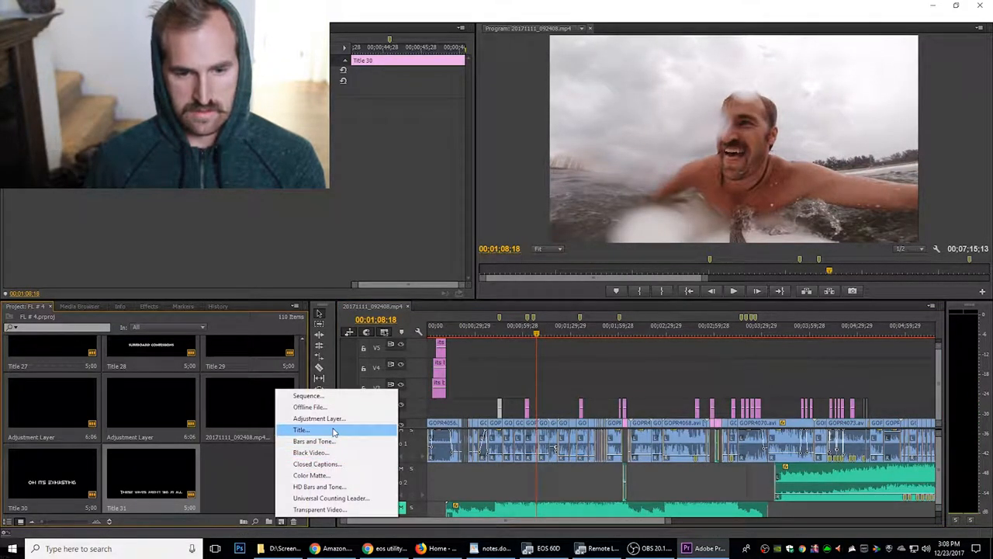
- Create a new white caption title reading 'But them seem huge to me'
{"action": "left_click", "coordinate": [301, 430]}
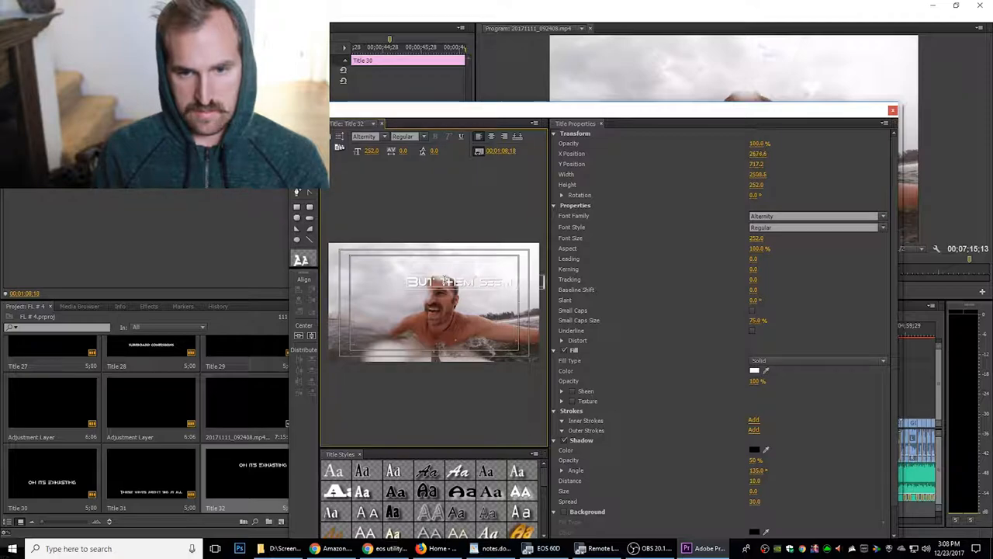
{"action": "left_click", "coordinate": [311, 335]}
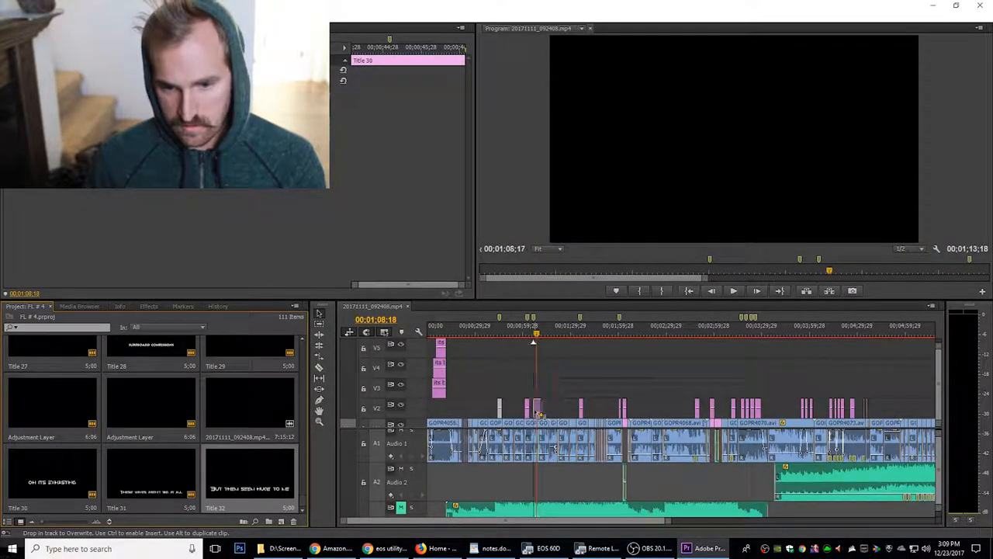
- Drop Title 32 onto V2 near 1:04 after Title 31 and trim it to the spoken line
{"action": "left_click", "coordinate": [530, 335]}
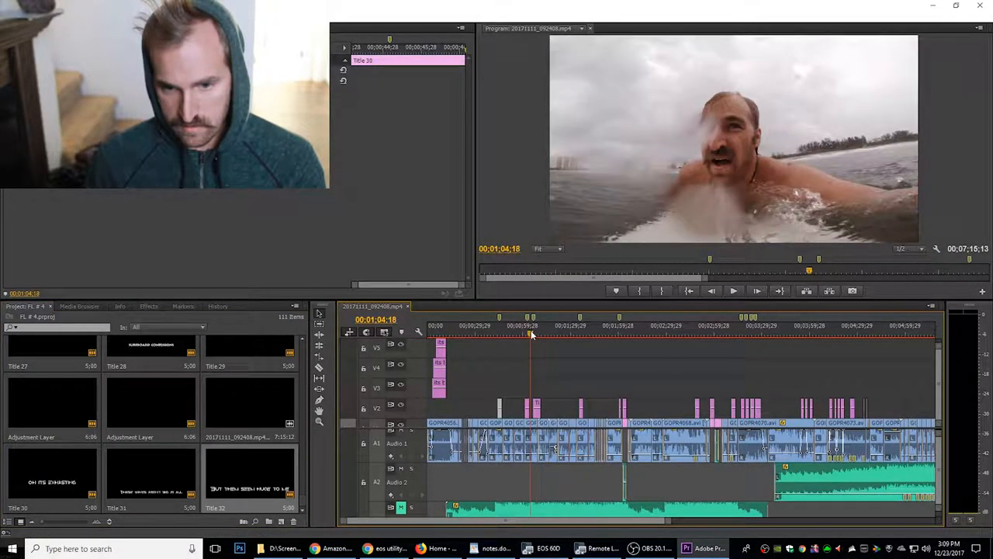
{"action": "left_click", "coordinate": [733, 290]}
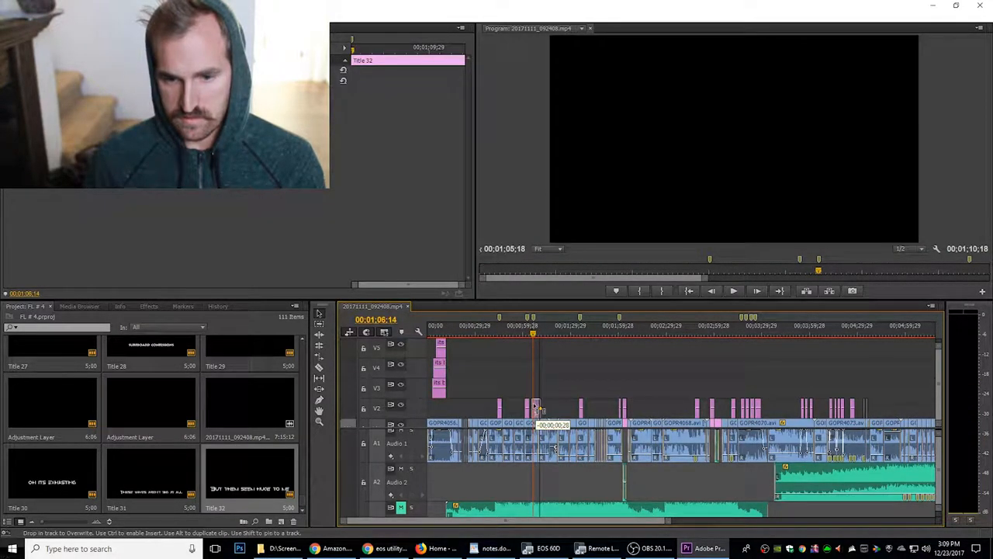
{"action": "left_click", "coordinate": [732, 290]}
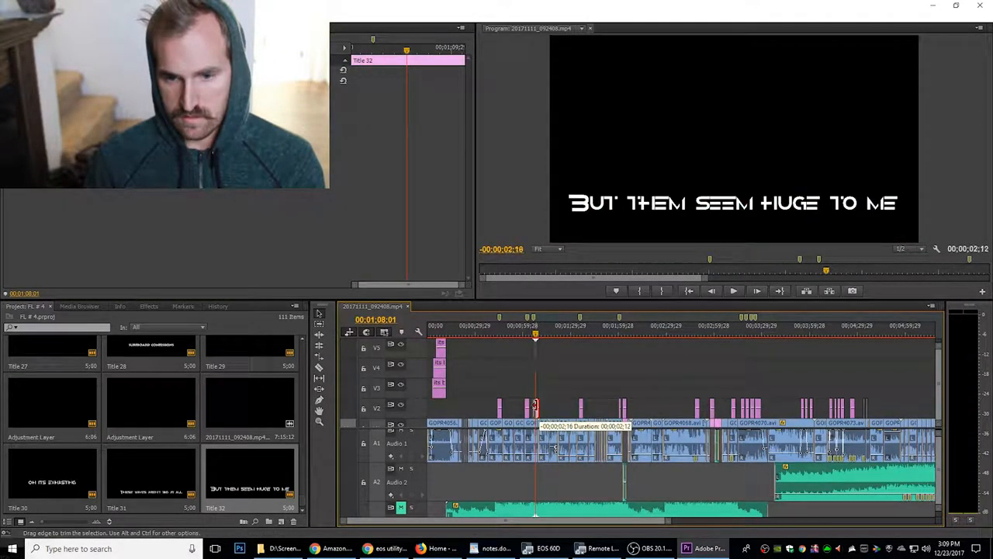
{"action": "left_click", "coordinate": [732, 290]}
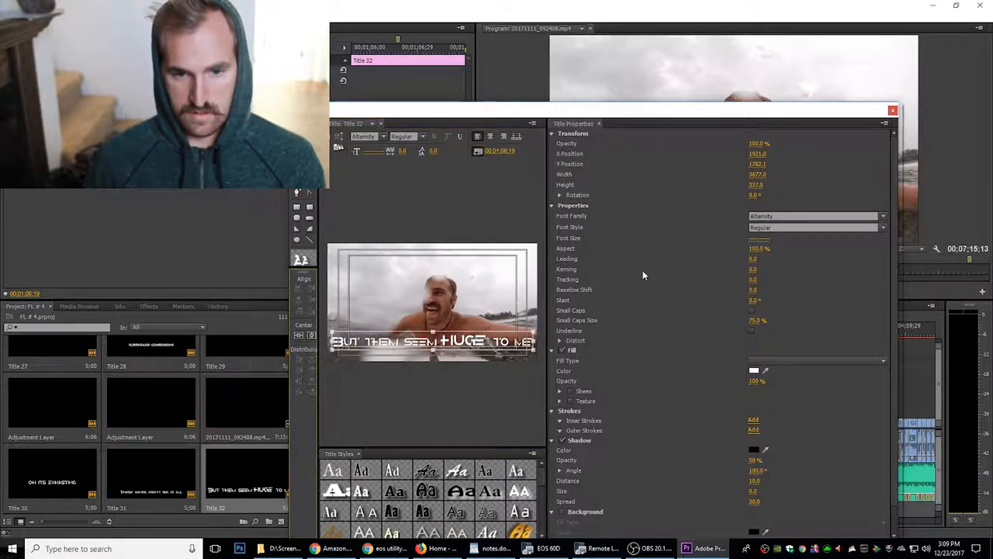
- Finish enlarging HUGE in the caption and close the Titler, returning to the sequence near 1:06
{"action": "left_click", "coordinate": [894, 109]}
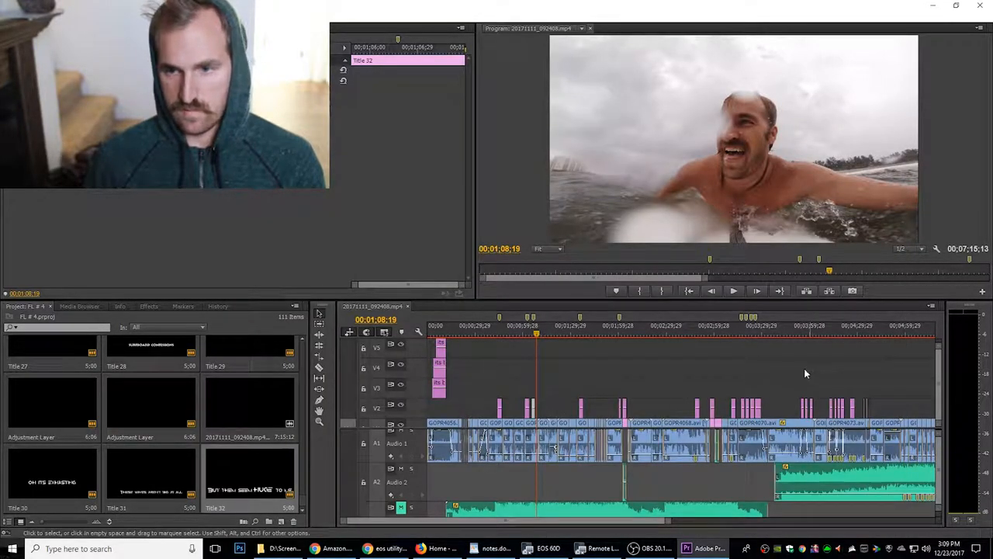
{"action": "left_click", "coordinate": [534, 334]}
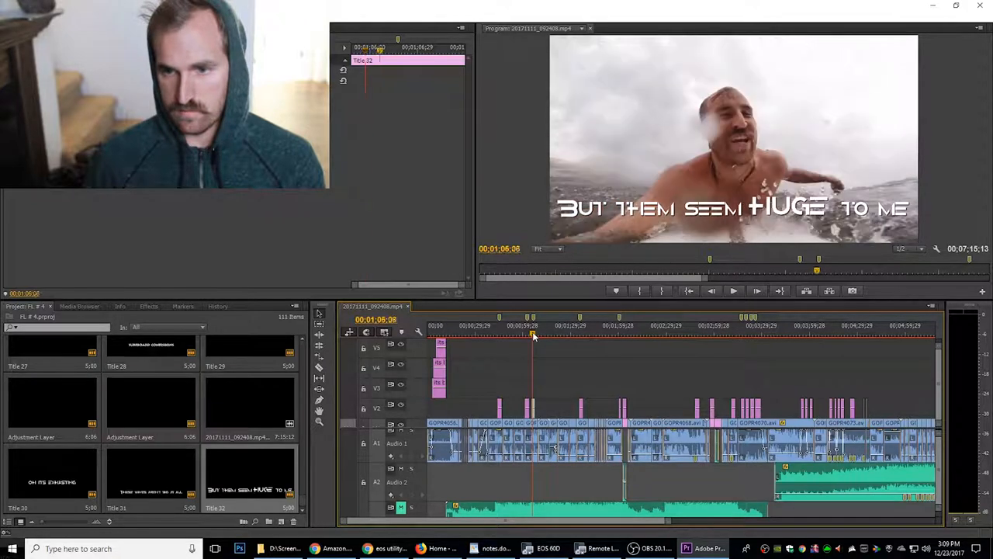
{"action": "left_click", "coordinate": [577, 334]}
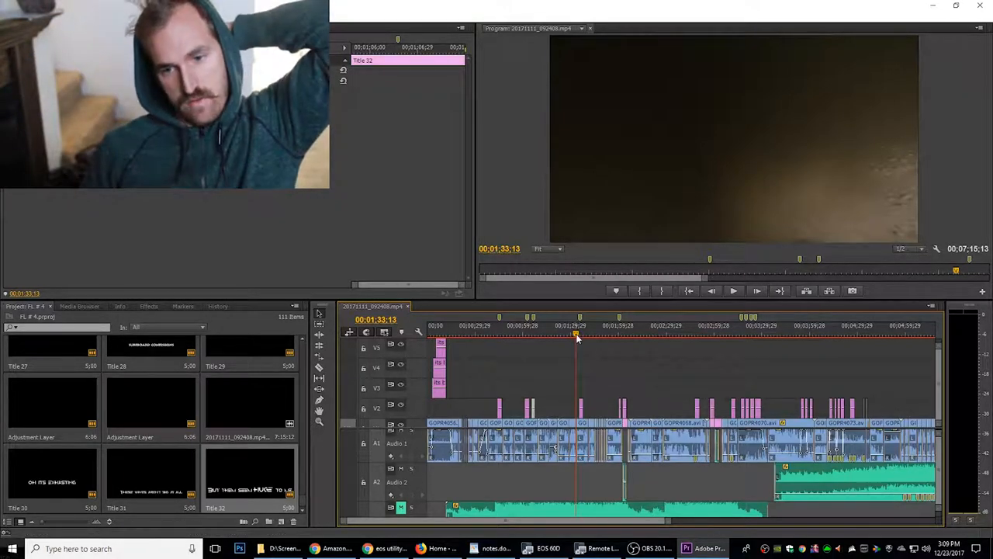
{"action": "left_click", "coordinate": [582, 334]}
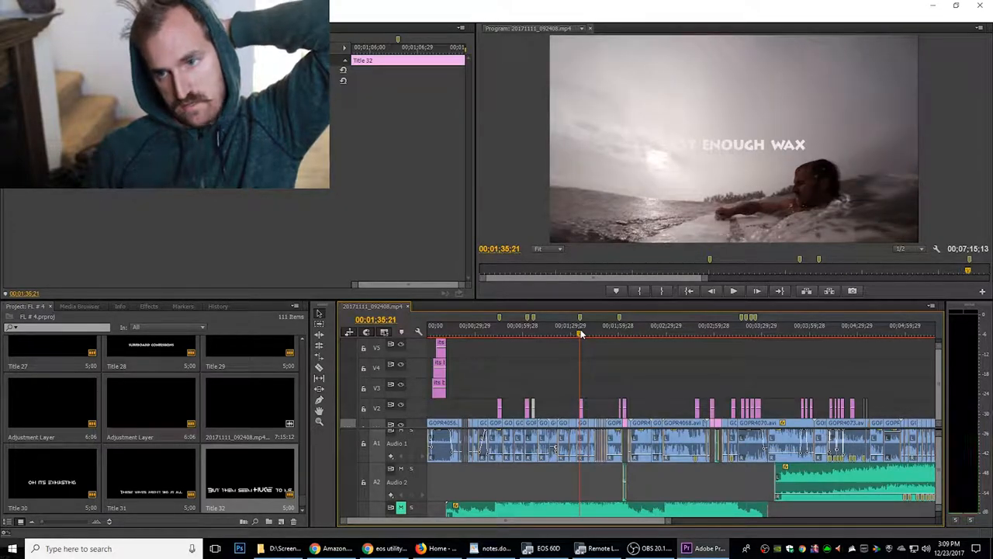